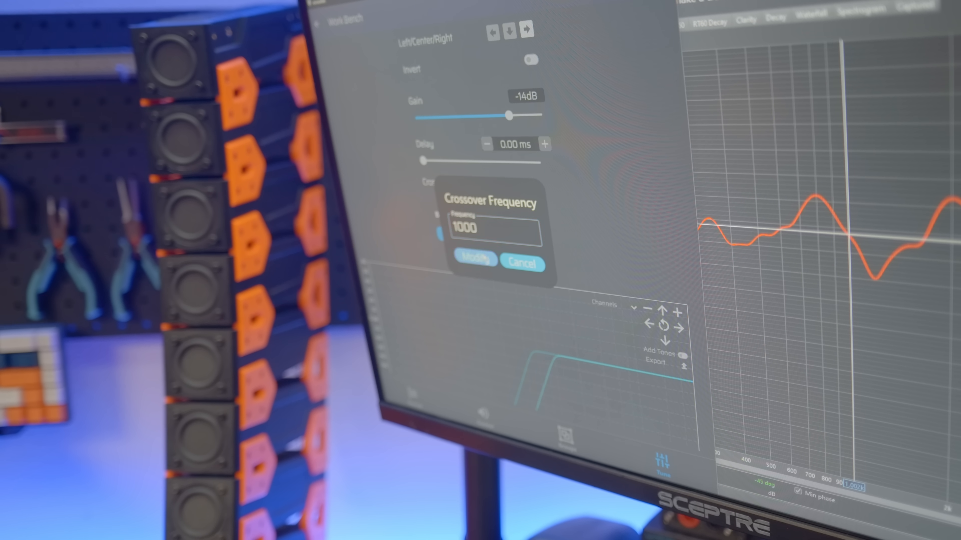
# Step: Apply the 1000 Hz tweeter crossover frequency with Modify, keeping gain at -14 dB
pyautogui.click(520, 264)
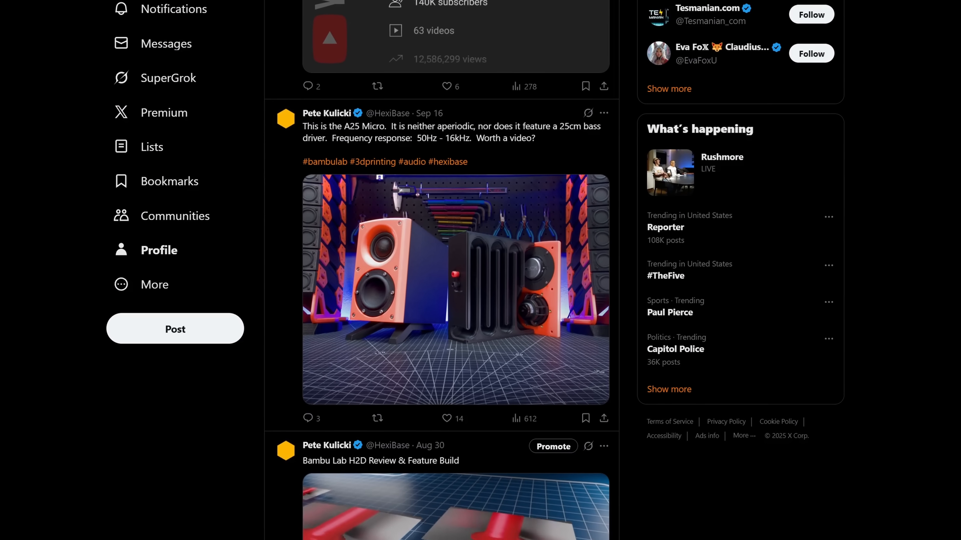
pyautogui.scroll(-3)
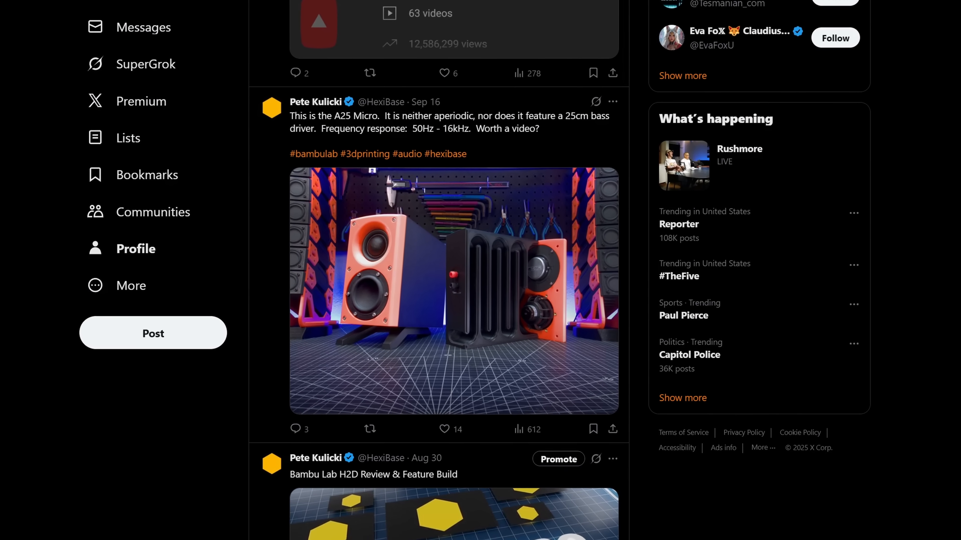